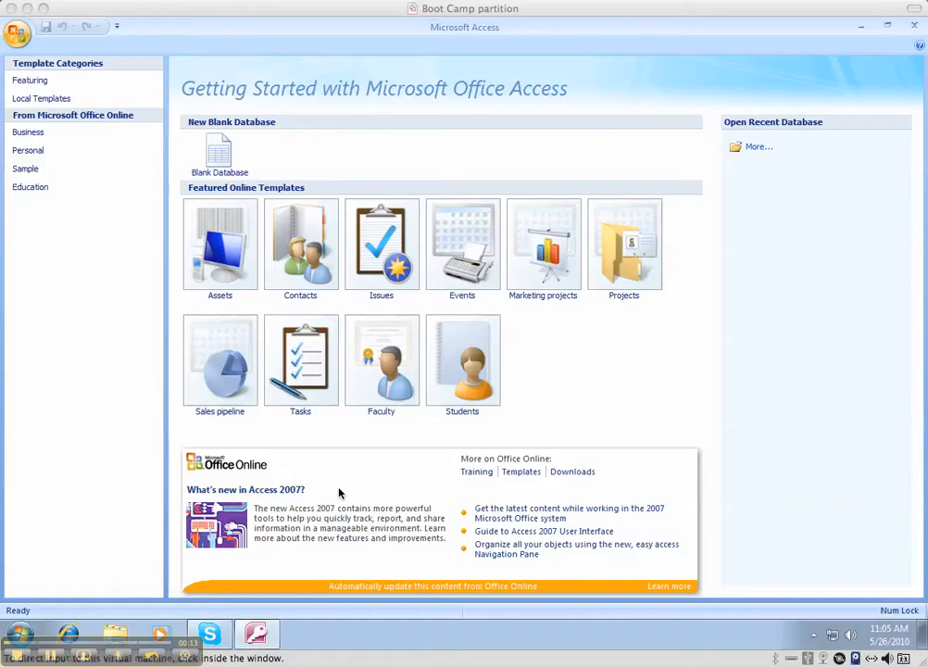
{"action": "mouse_move", "coordinate": [269, 128]}
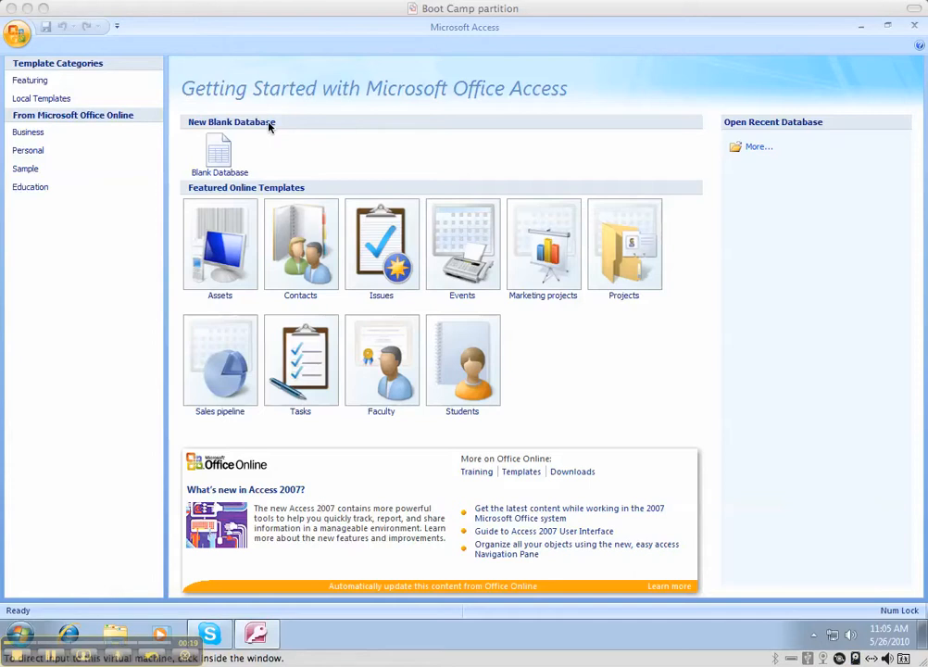
{"action": "mouse_move", "coordinate": [220, 160]}
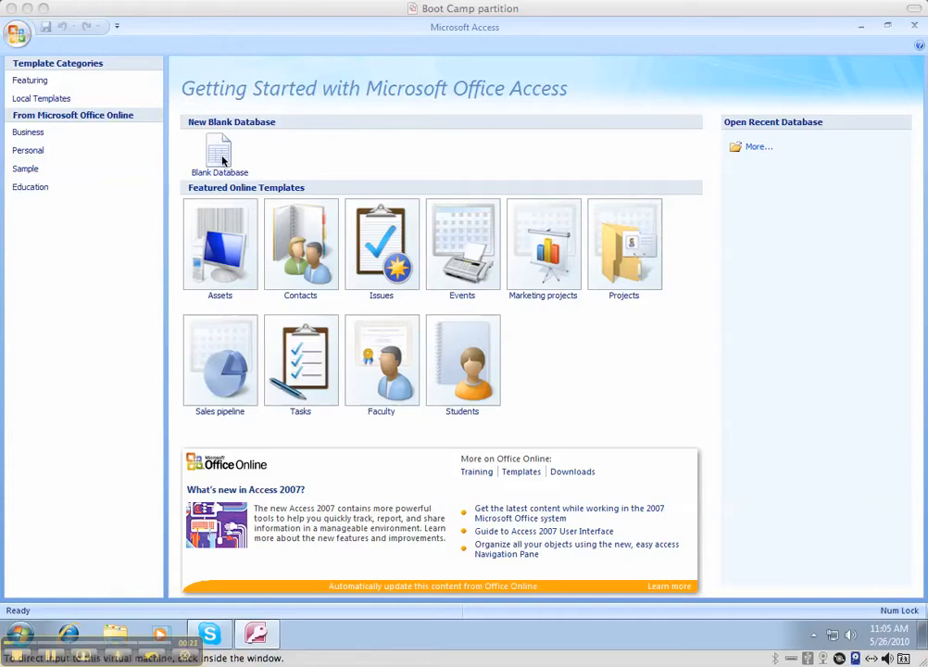
{"action": "mouse_move", "coordinate": [117, 324]}
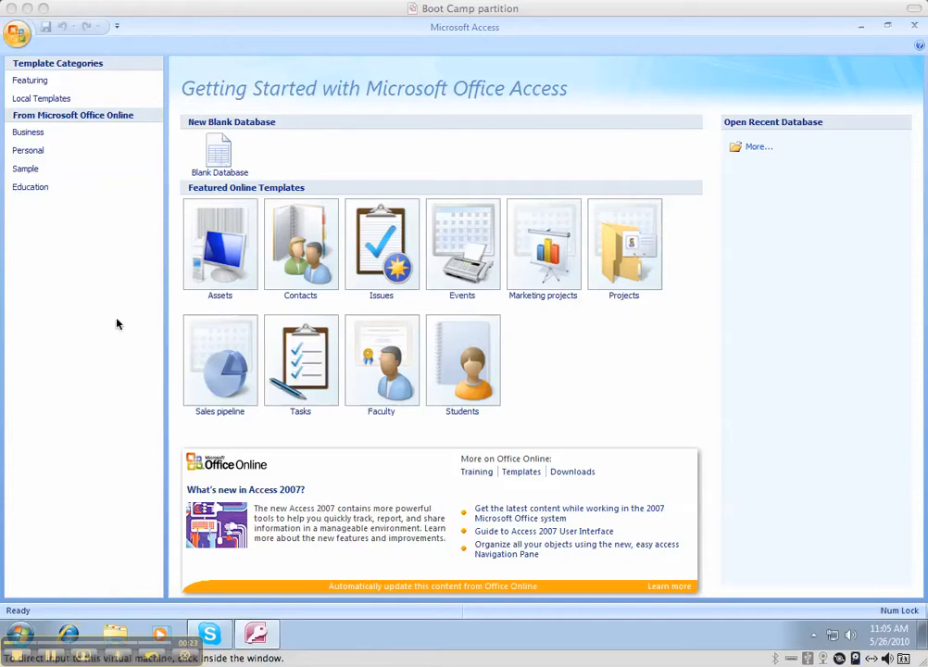
{"action": "mouse_move", "coordinate": [226, 210]}
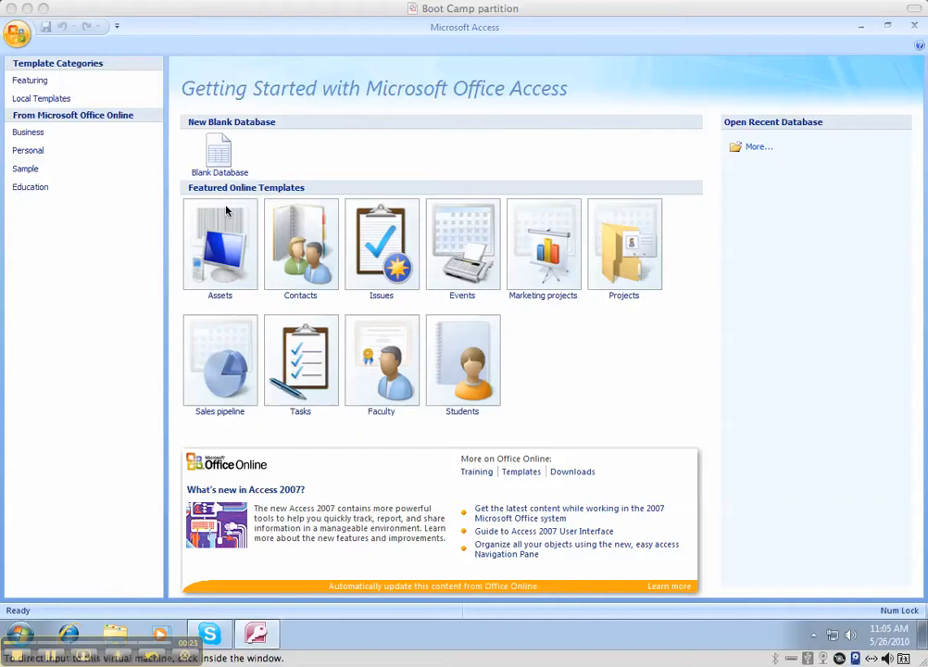
{"action": "mouse_move", "coordinate": [216, 165]}
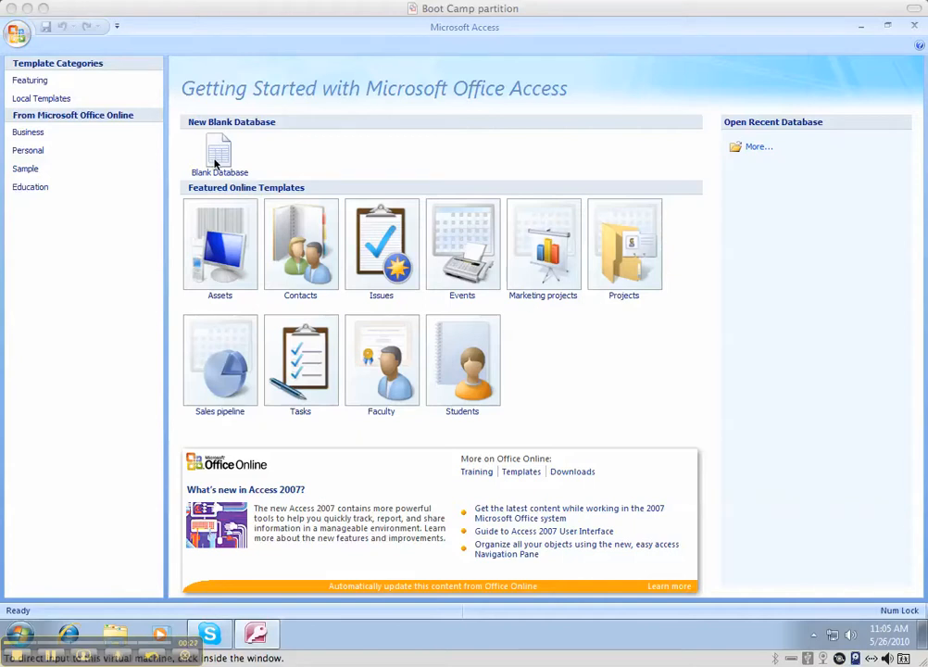
{"action": "mouse_move", "coordinate": [222, 150]}
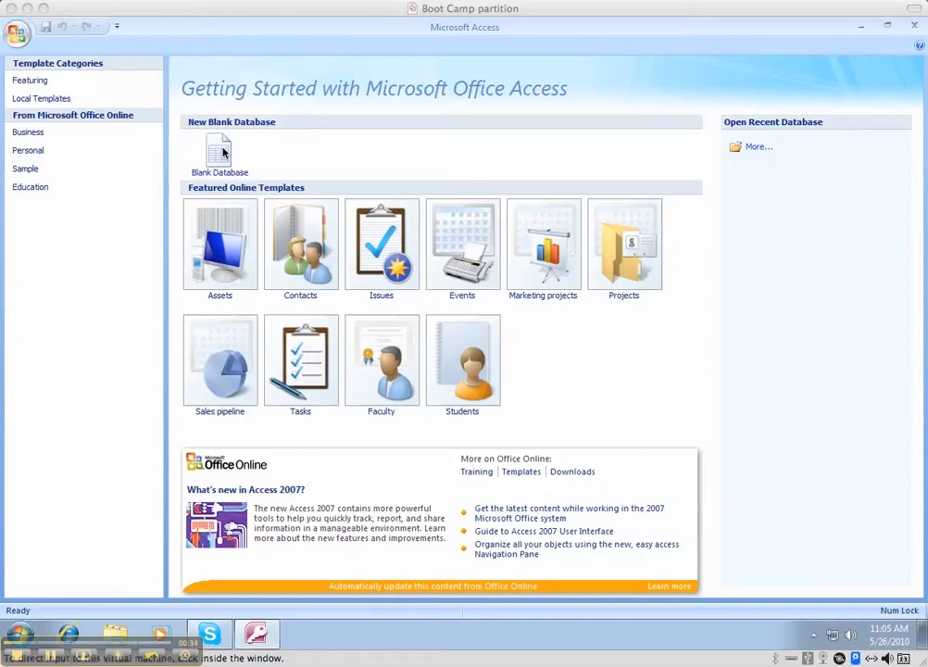
{"action": "mouse_move", "coordinate": [219, 156]}
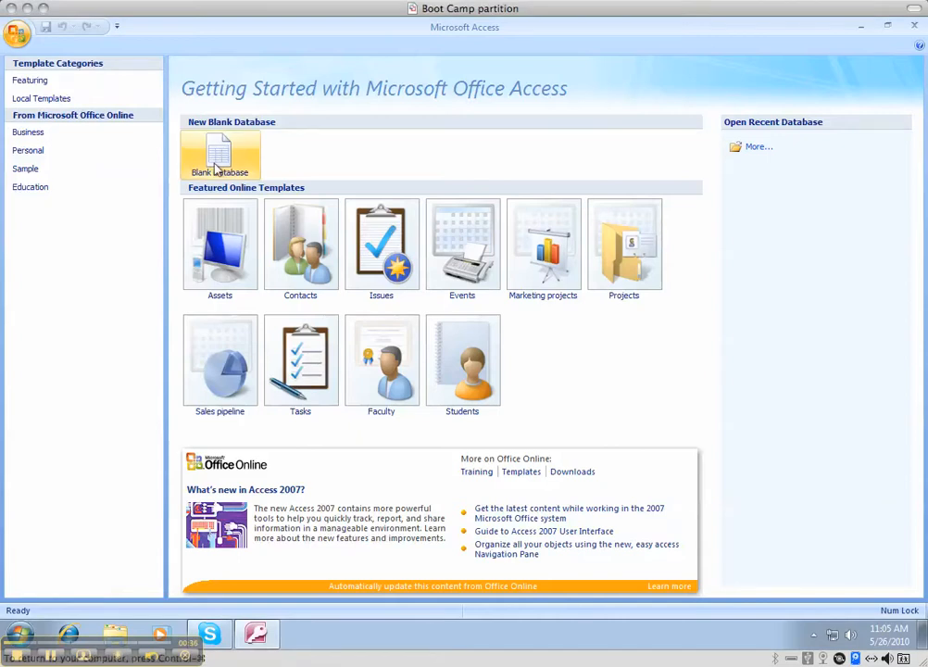
Step: Create a new blank database with the default name Database1
{"action": "left_click", "coordinate": [221, 155]}
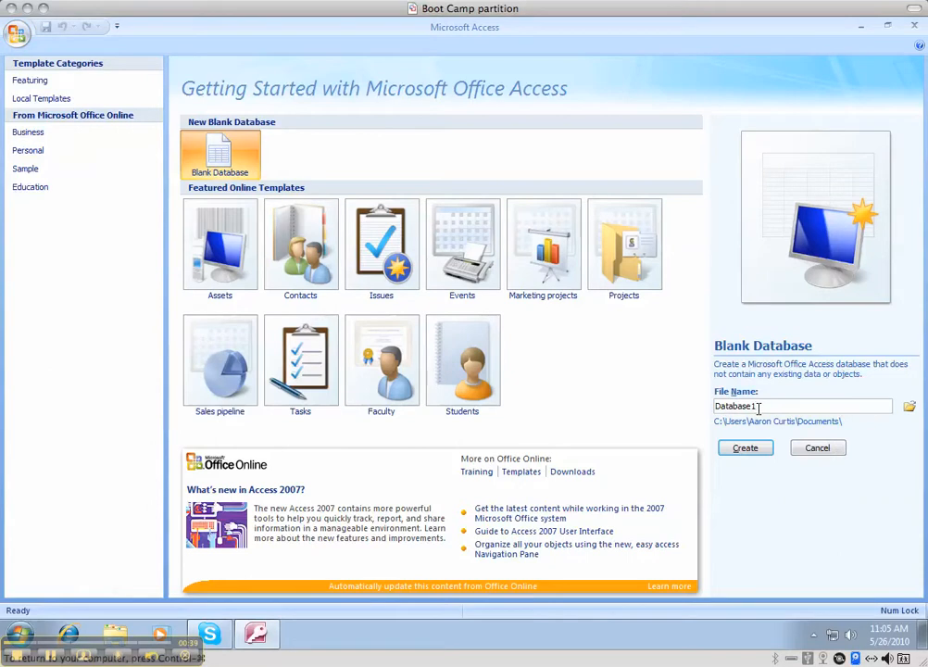
{"action": "mouse_move", "coordinate": [721, 454]}
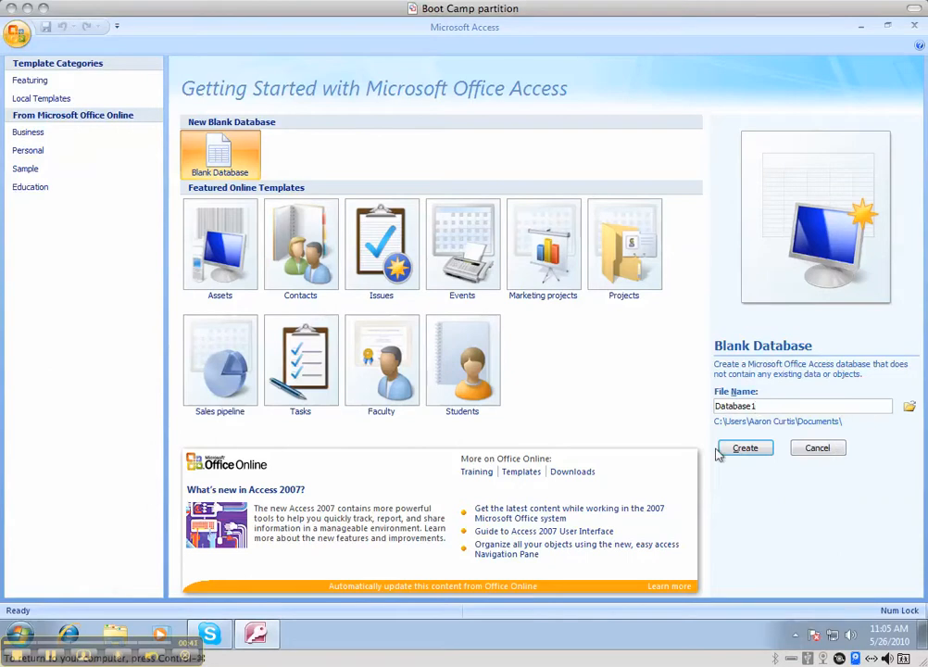
{"action": "mouse_move", "coordinate": [741, 412]}
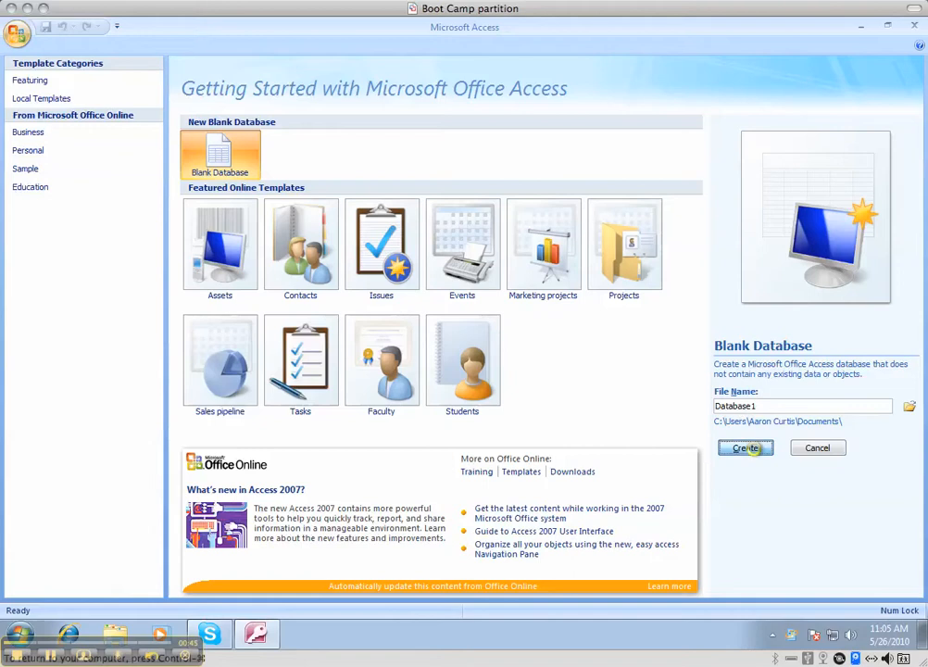
{"action": "left_click", "coordinate": [744, 447]}
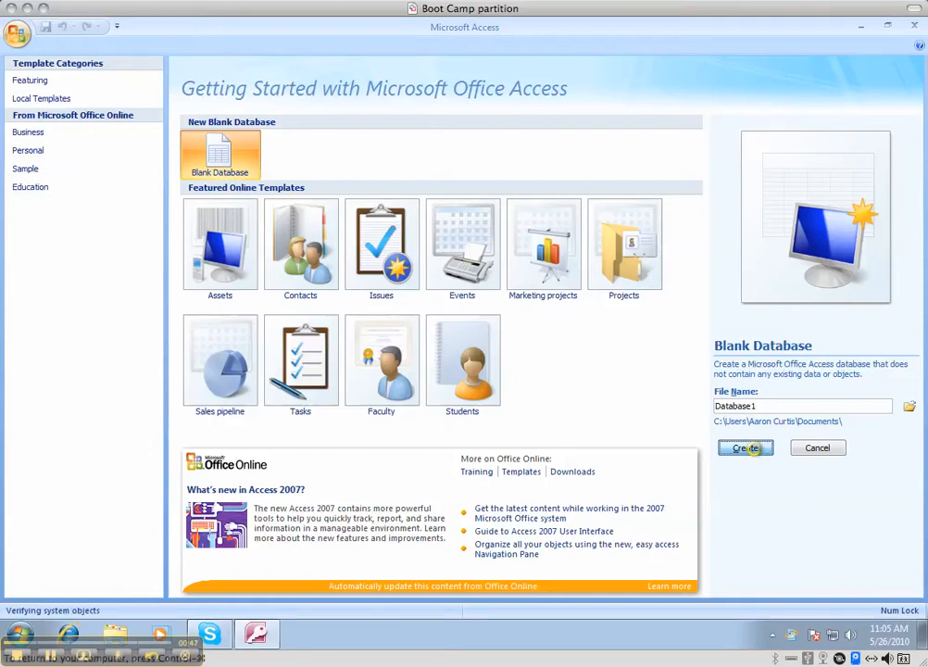
Step: Switch the empty Table1 to Design View, bringing up the table-name prompt
{"action": "left_click", "coordinate": [746, 447]}
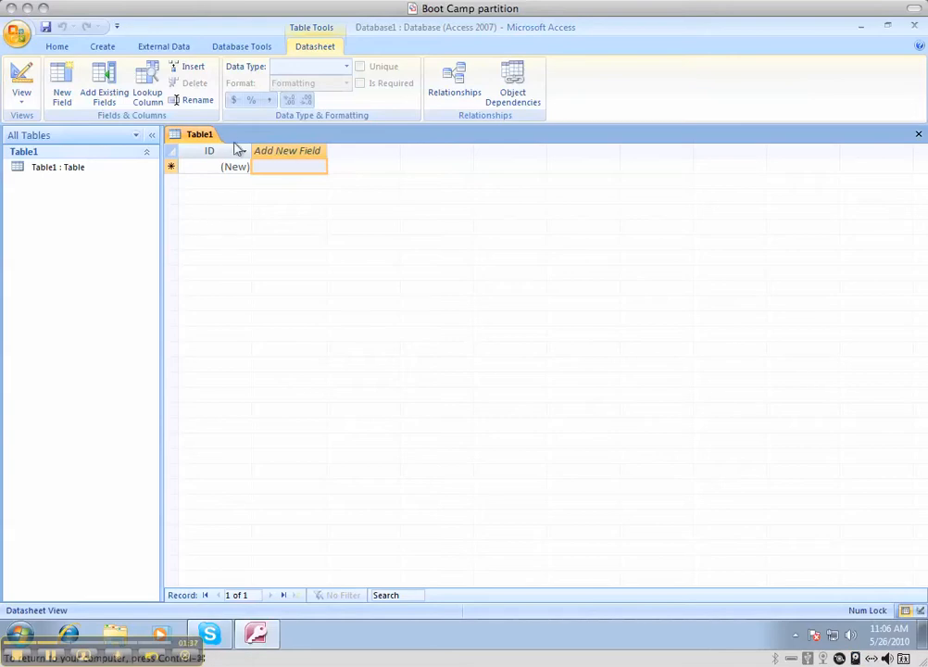
{"action": "mouse_move", "coordinate": [223, 183]}
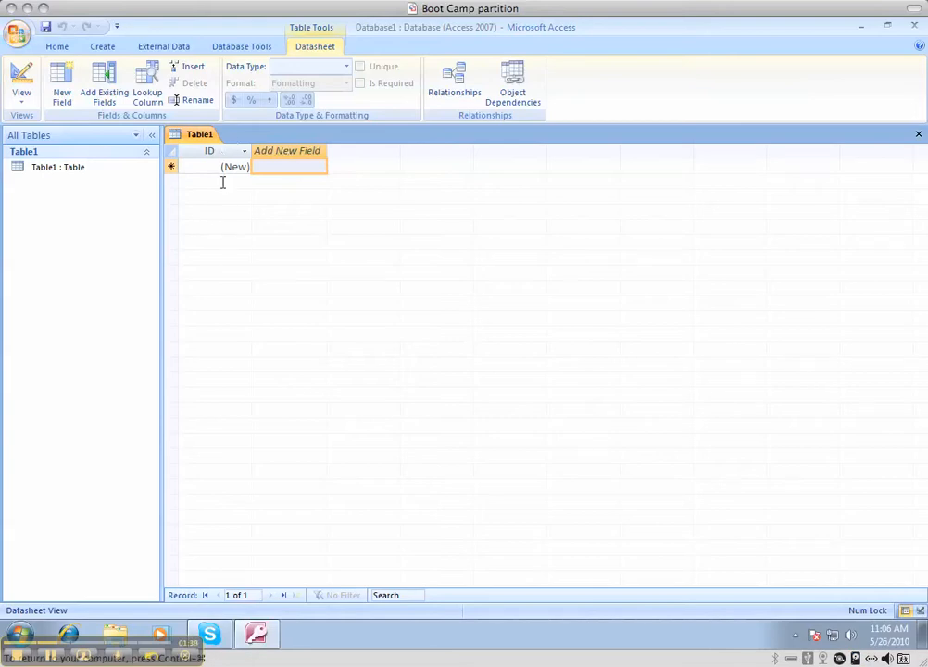
{"action": "mouse_move", "coordinate": [178, 231]}
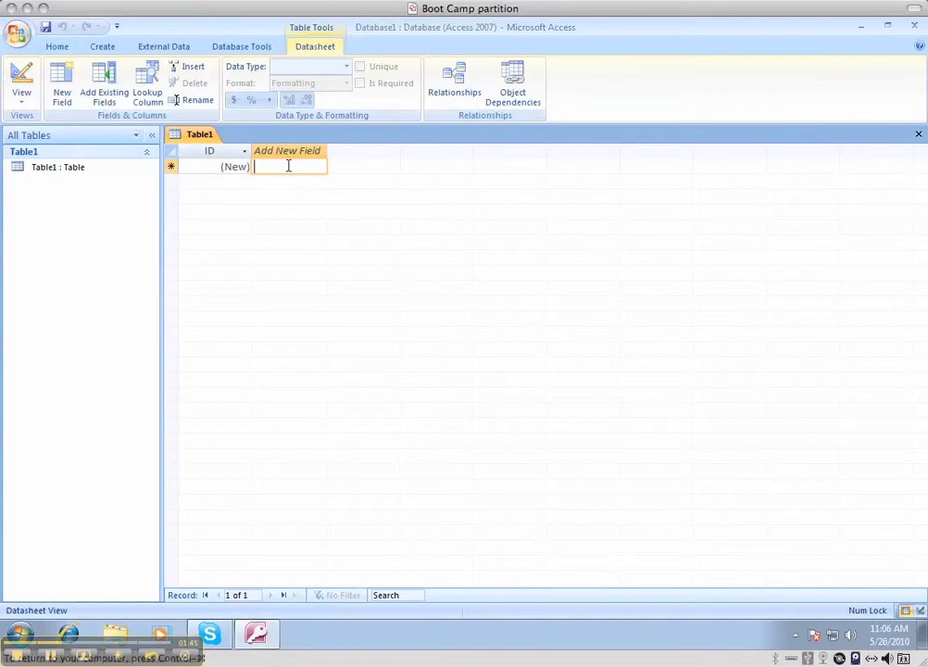
{"action": "mouse_move", "coordinate": [211, 238]}
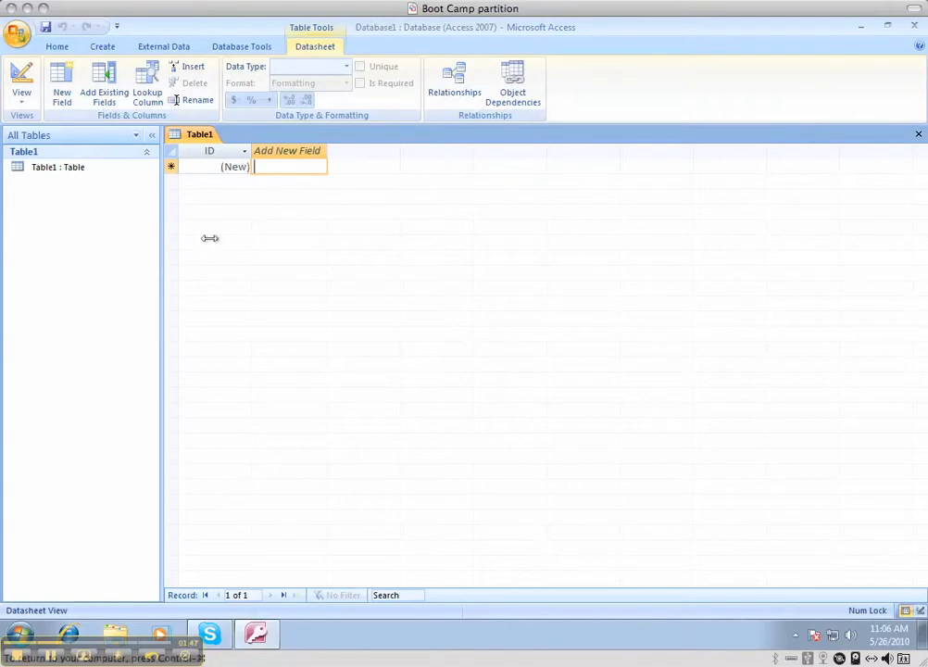
{"action": "mouse_move", "coordinate": [350, 190]}
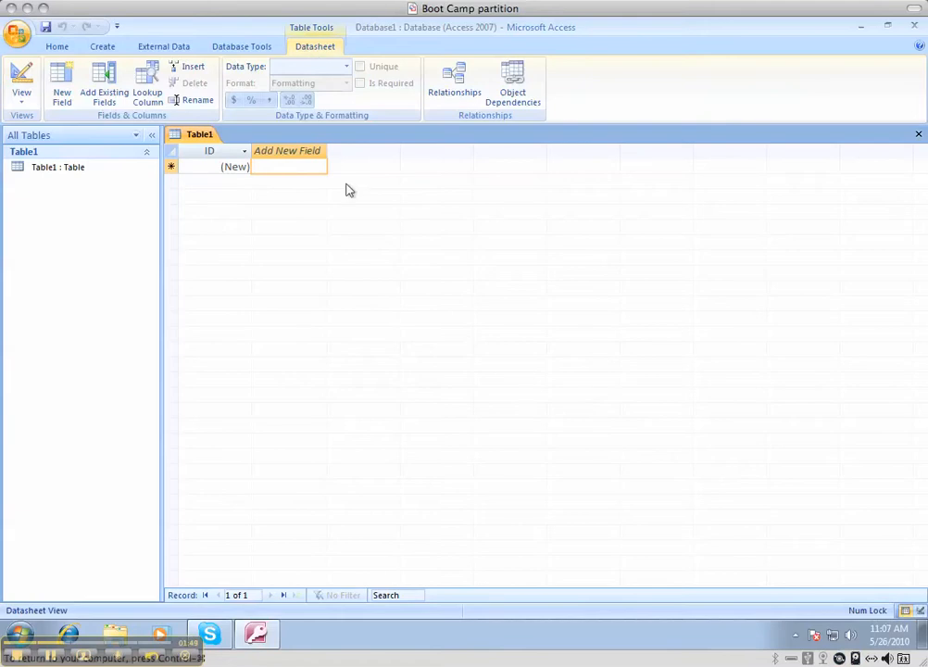
{"action": "mouse_move", "coordinate": [356, 232]}
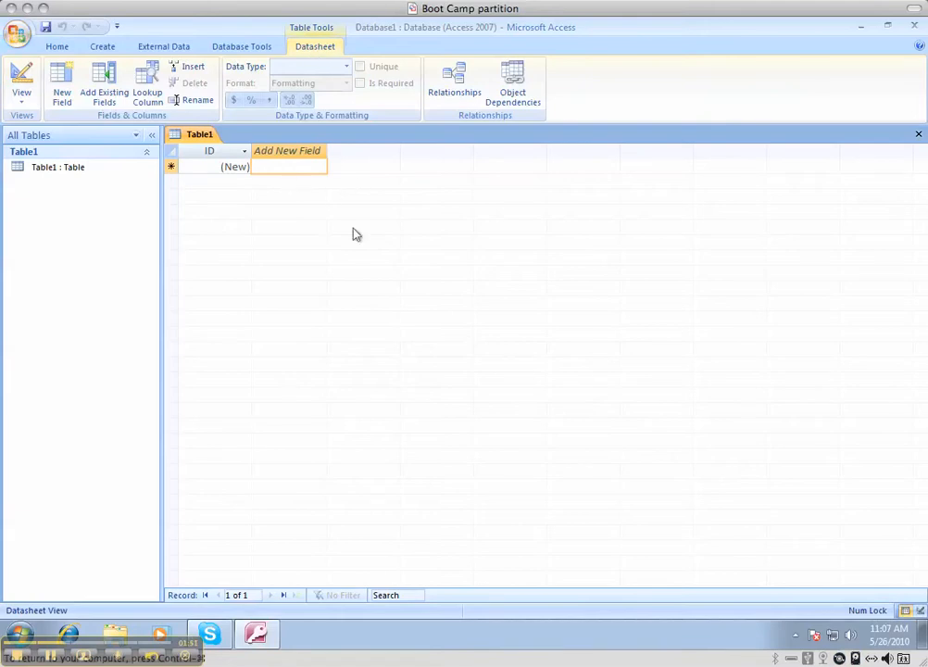
{"action": "mouse_move", "coordinate": [307, 100]}
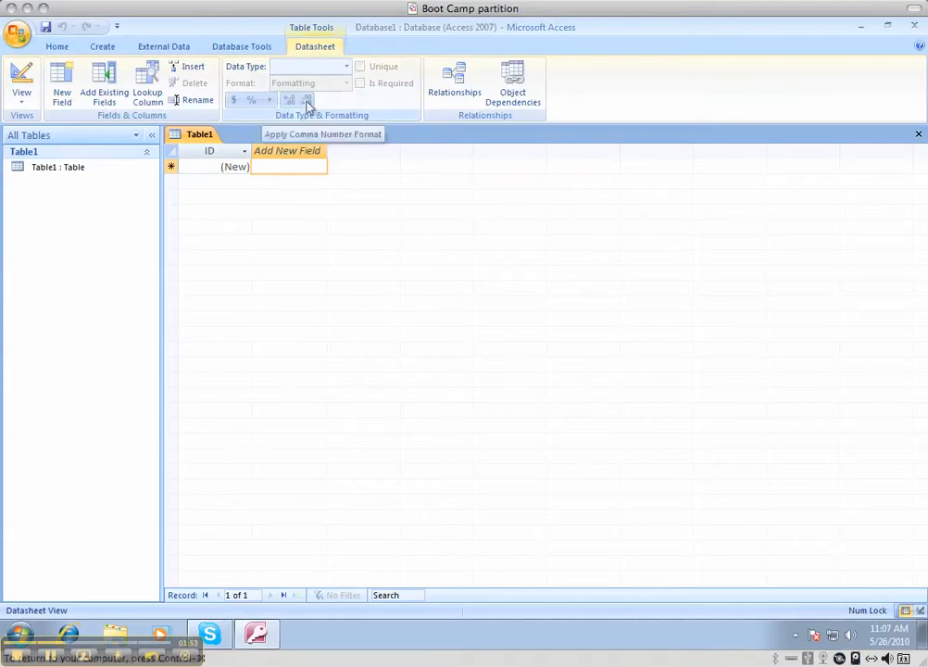
{"action": "mouse_move", "coordinate": [21, 84]}
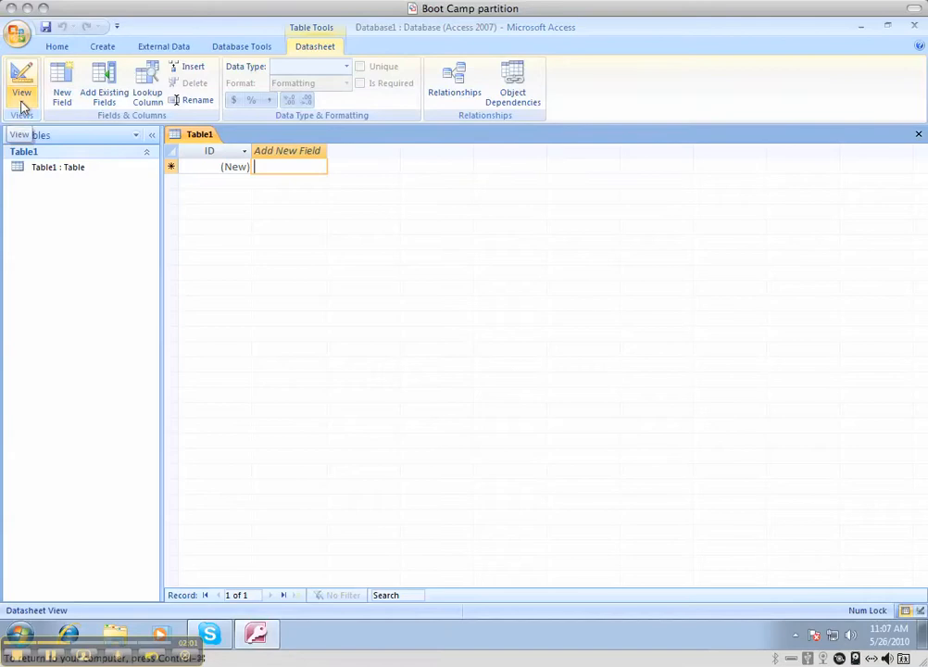
{"action": "left_click", "coordinate": [21, 83]}
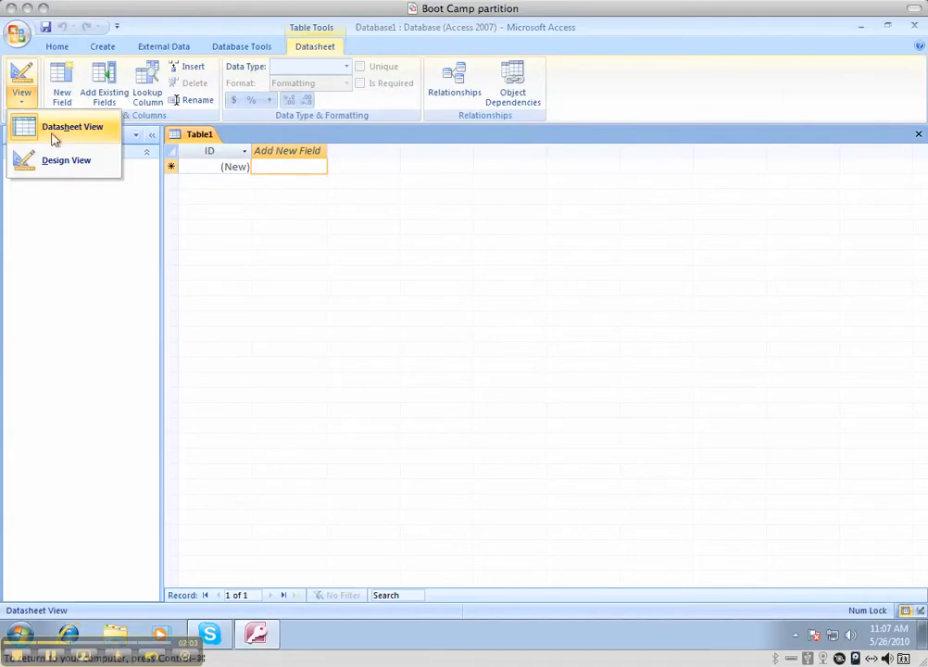
{"action": "mouse_move", "coordinate": [100, 139]}
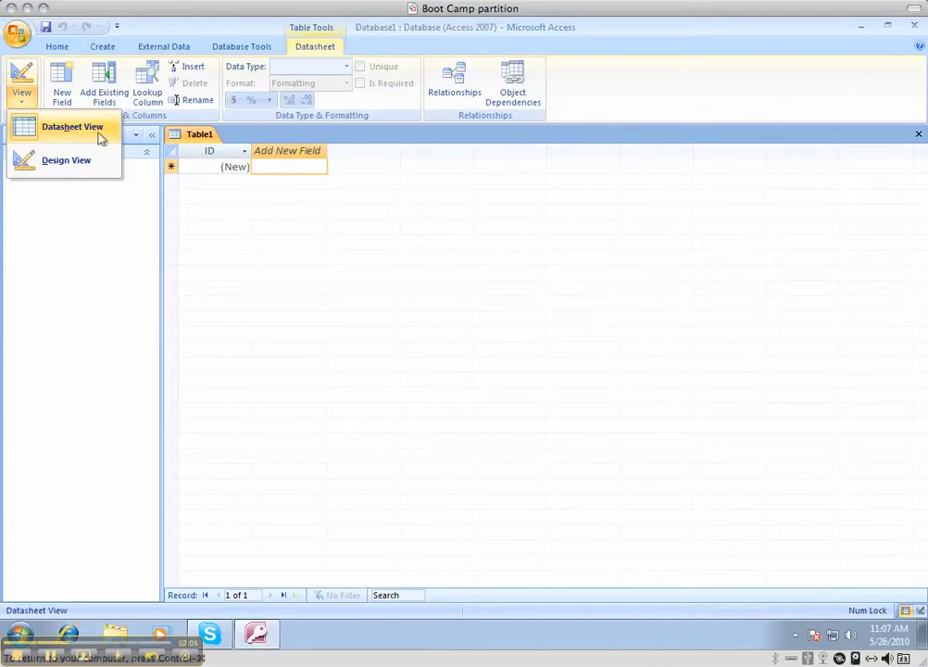
{"action": "mouse_move", "coordinate": [66, 161]}
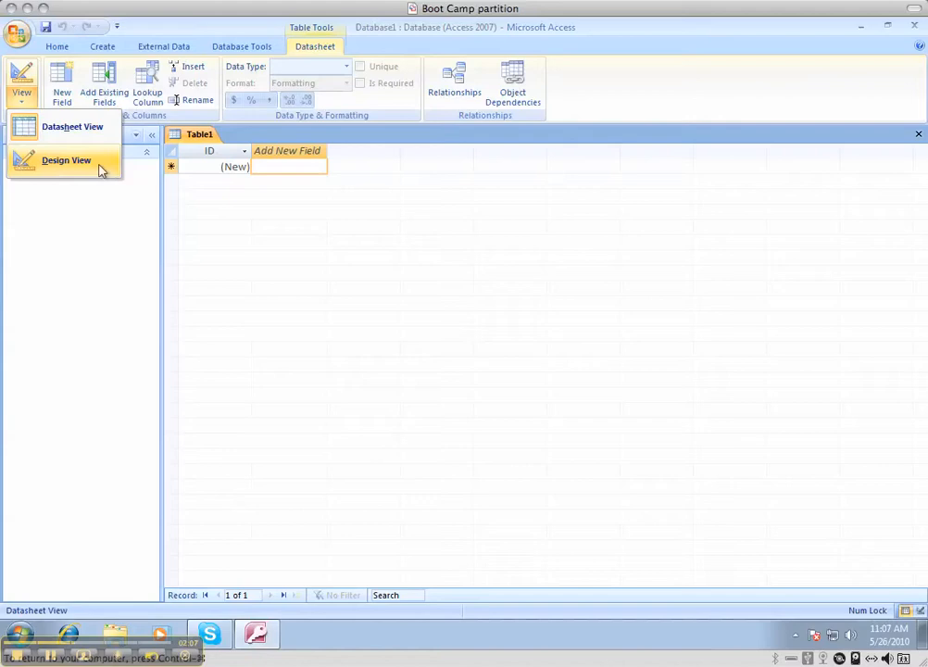
{"action": "left_click", "coordinate": [66, 161]}
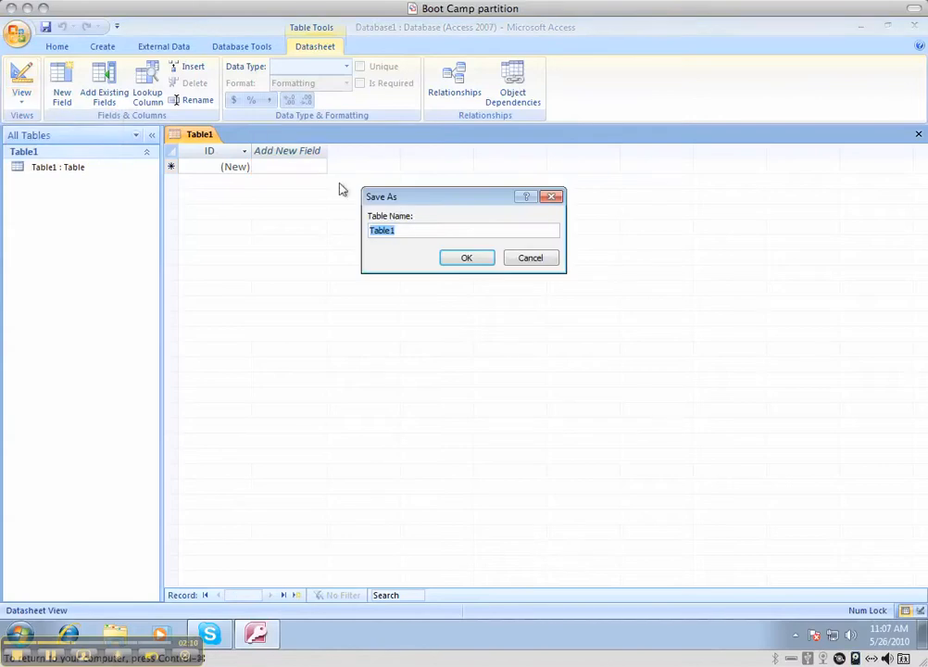
{"action": "mouse_move", "coordinate": [399, 225]}
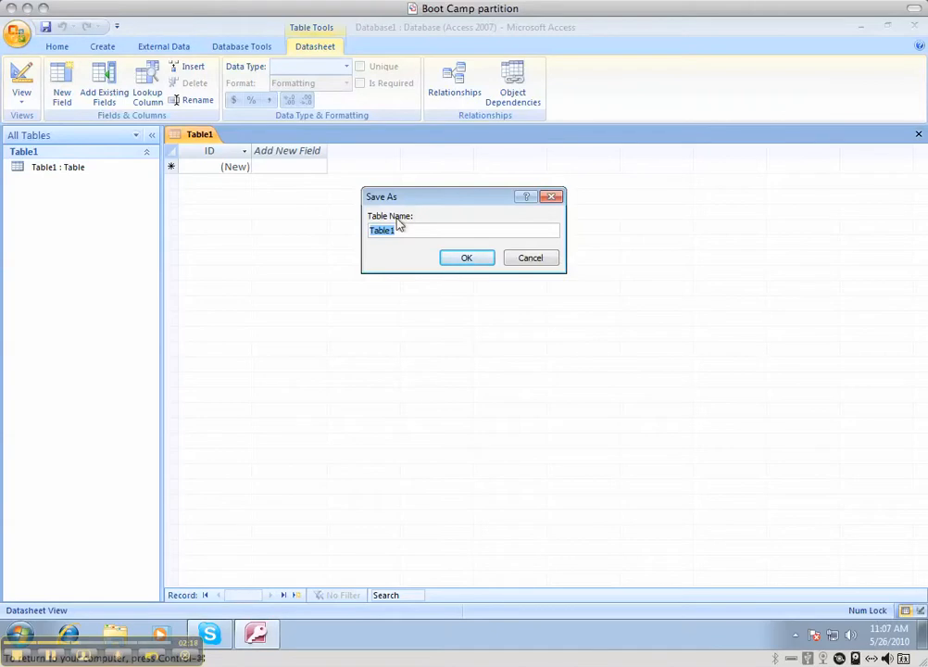
Step: Save the table as Pig and name its first field ID as AutoNumber primary key
{"action": "type", "text": "Pig"}
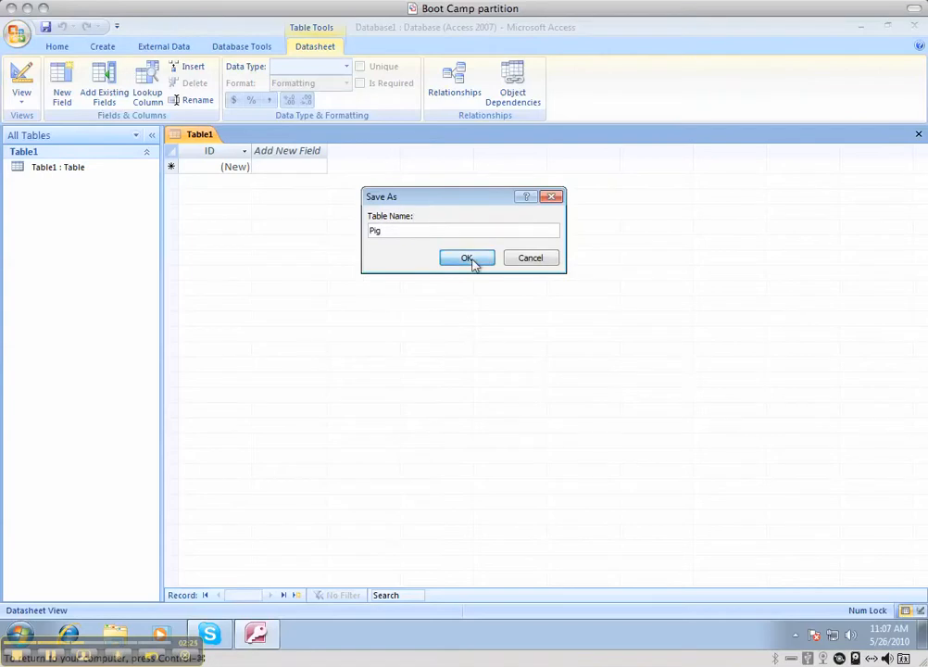
{"action": "left_click", "coordinate": [466, 257]}
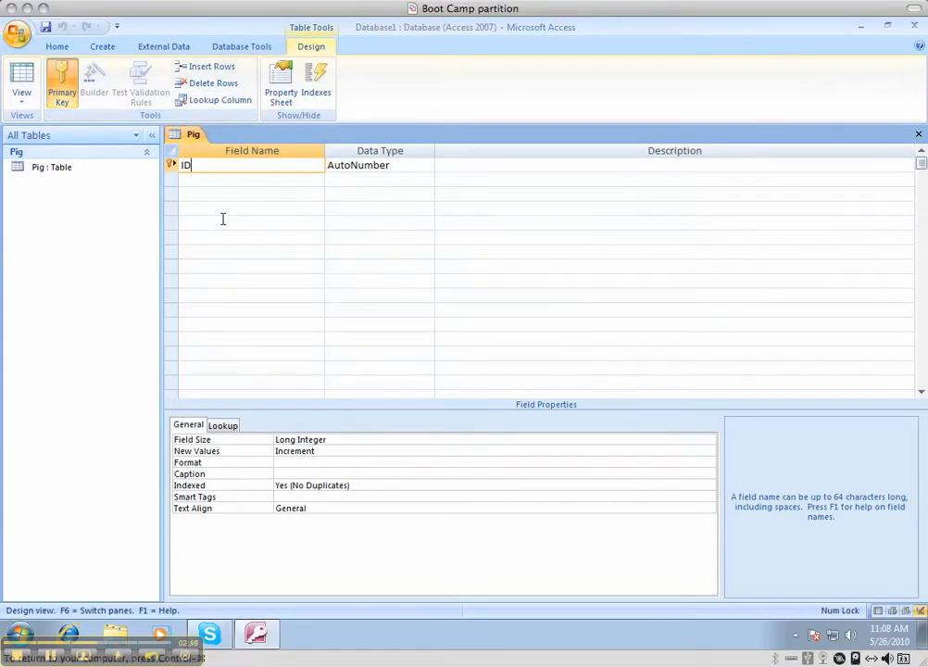
{"action": "mouse_move", "coordinate": [174, 178]}
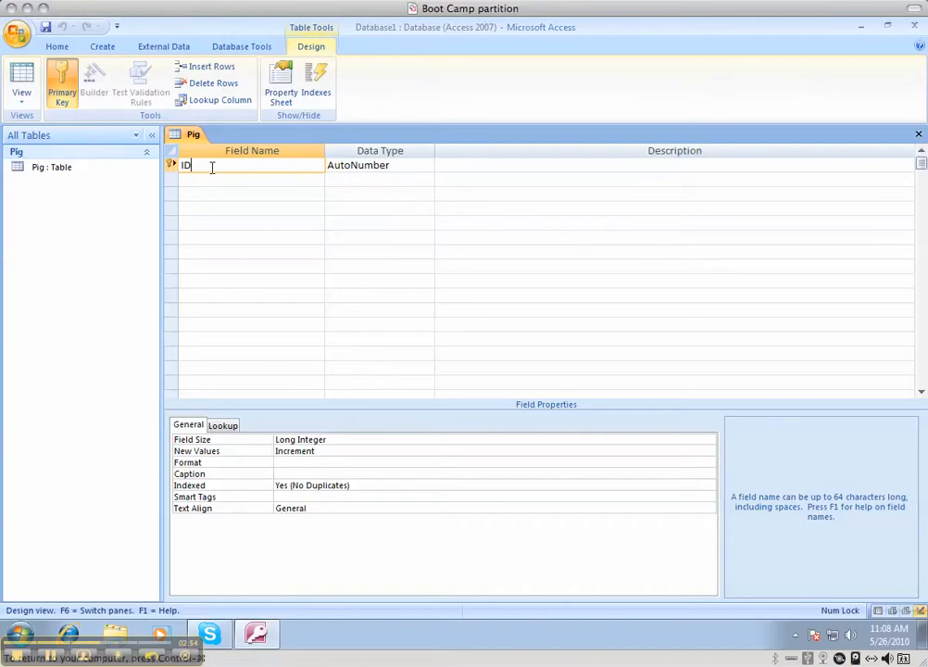
{"action": "left_click", "coordinate": [246, 180]}
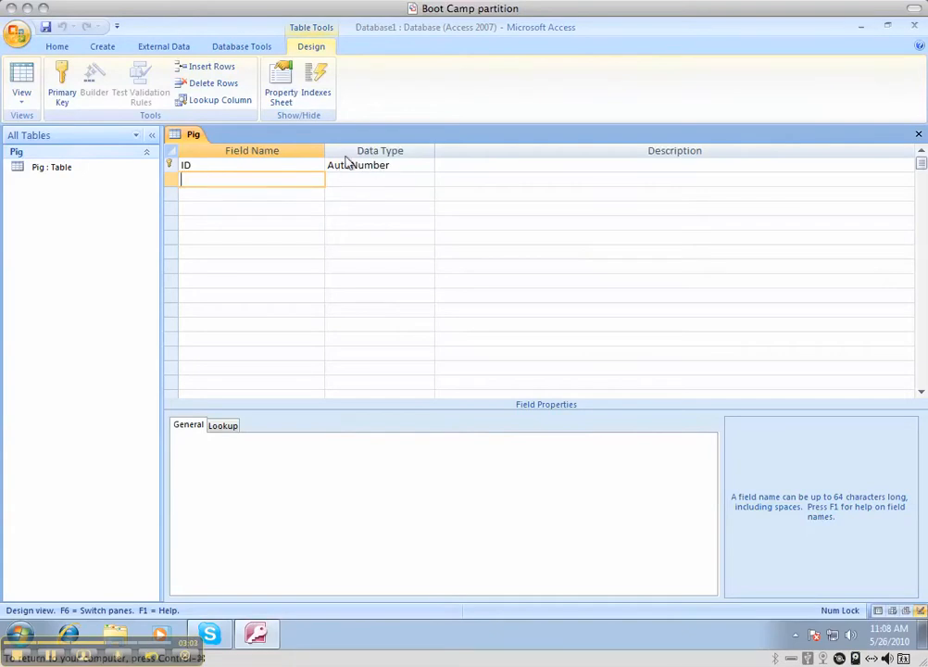
{"action": "left_click", "coordinate": [357, 165]}
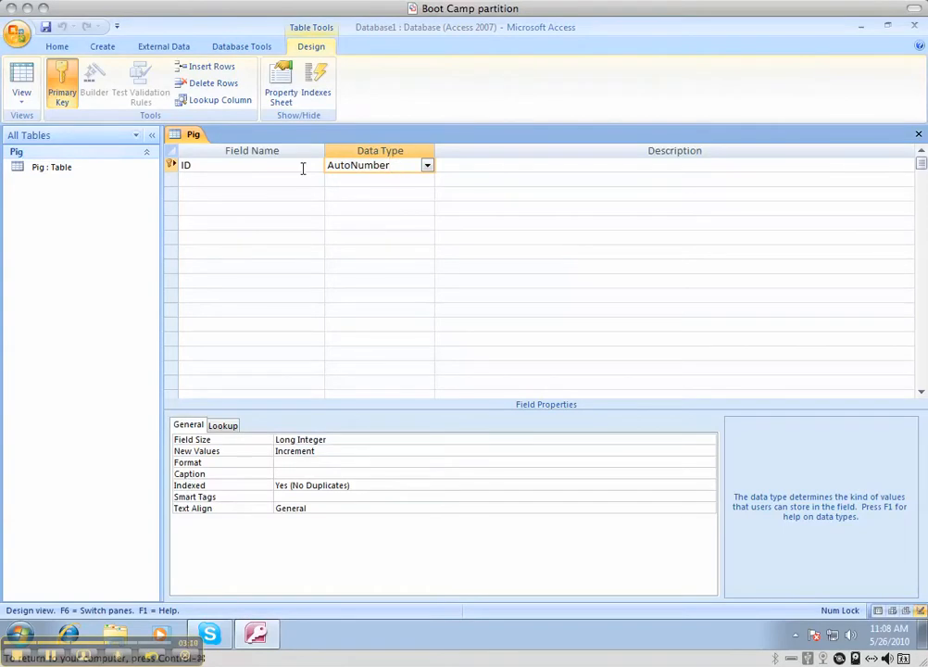
{"action": "mouse_move", "coordinate": [277, 179]}
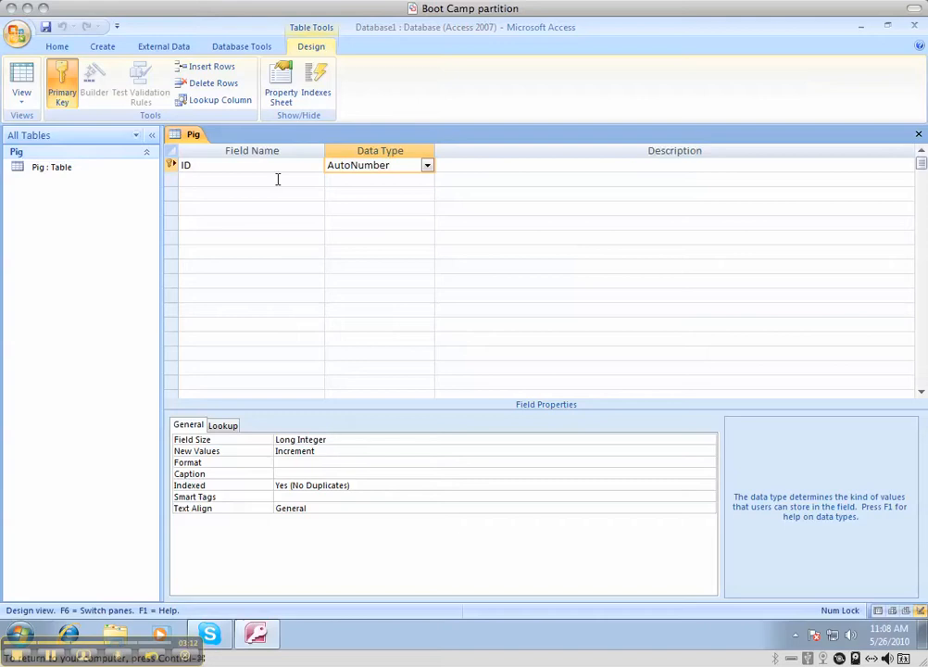
{"action": "left_click", "coordinate": [250, 180]}
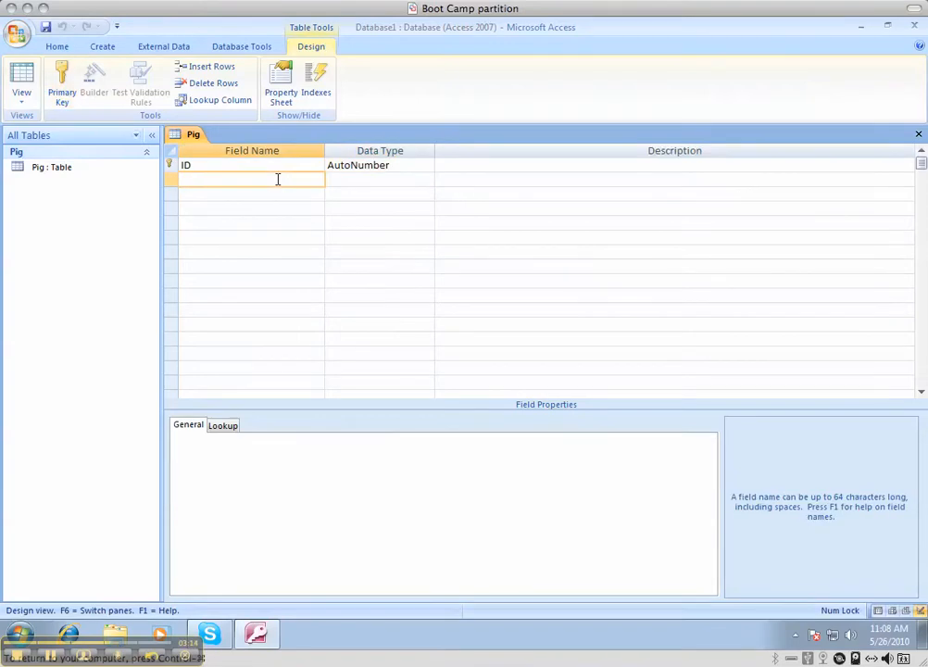
Step: Add First Name and Last Name as Text fields and Age as a Number field
{"action": "type", "text": "First Name"}
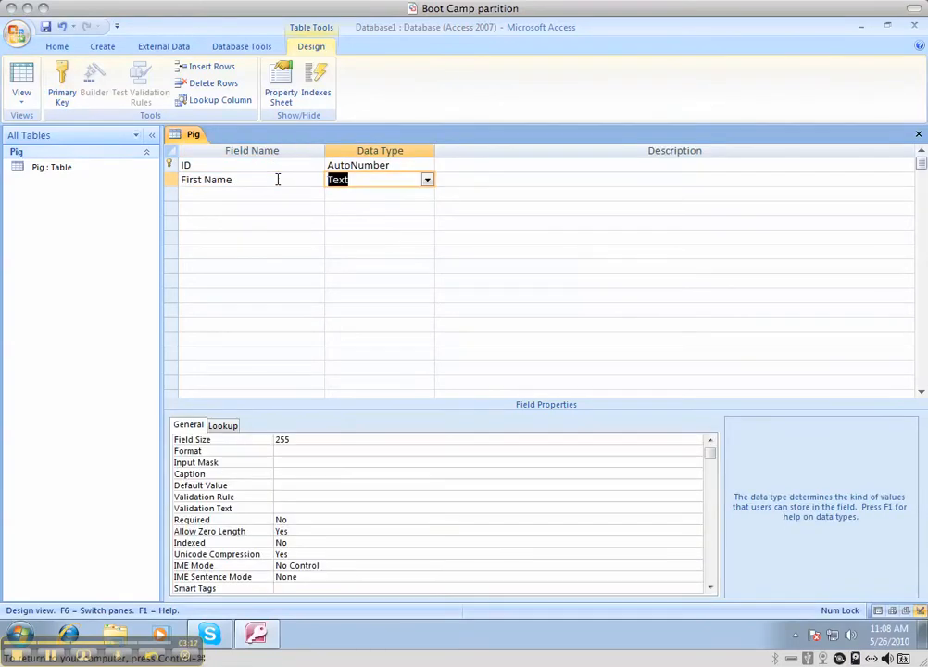
{"action": "left_click", "coordinate": [674, 179]}
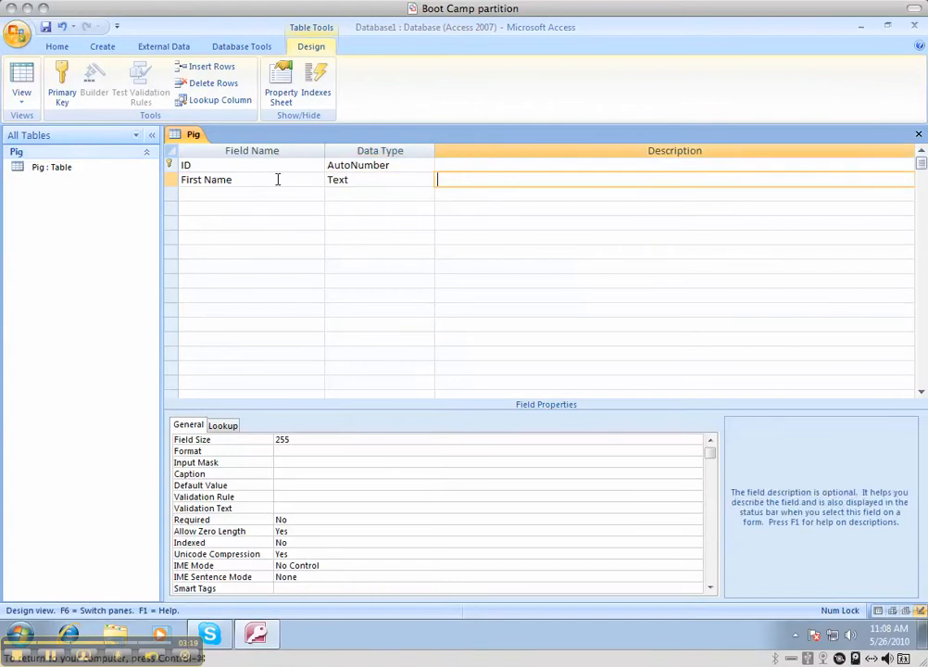
{"action": "type", "text": "Last Name"}
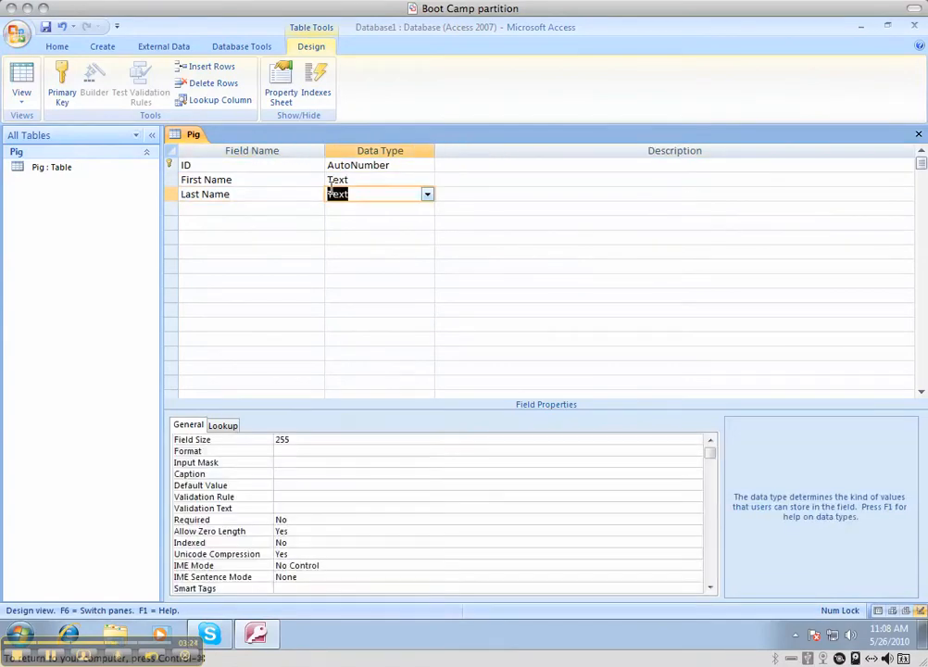
{"action": "left_click", "coordinate": [248, 208]}
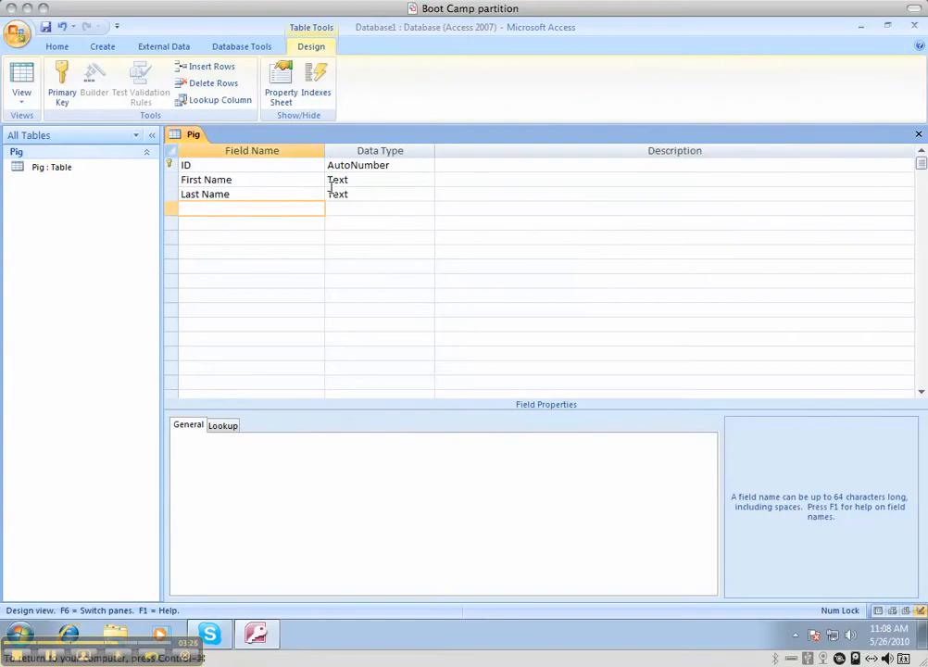
{"action": "type", "text": "A"}
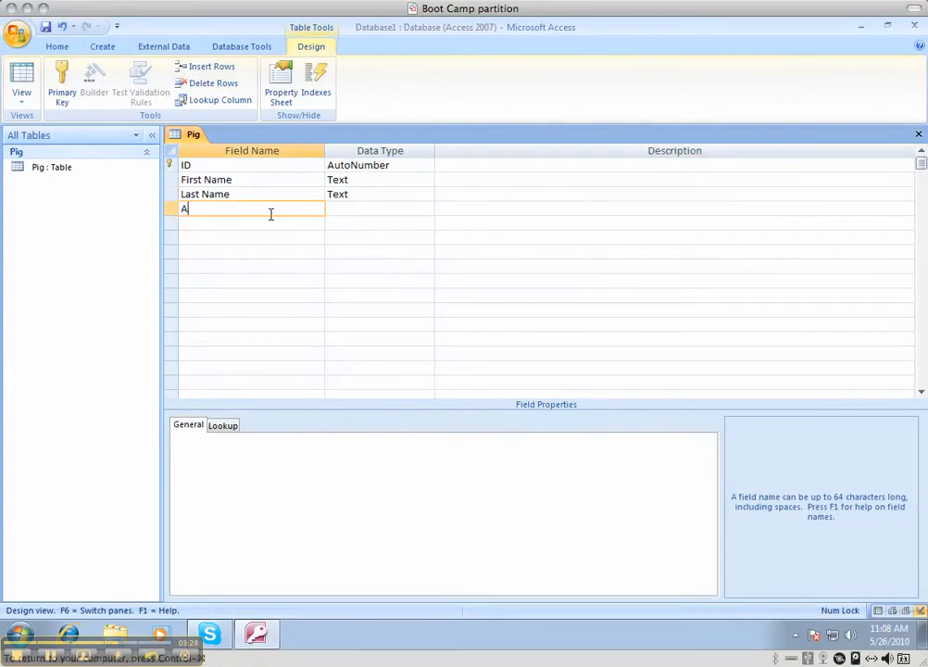
{"action": "left_click", "coordinate": [427, 208]}
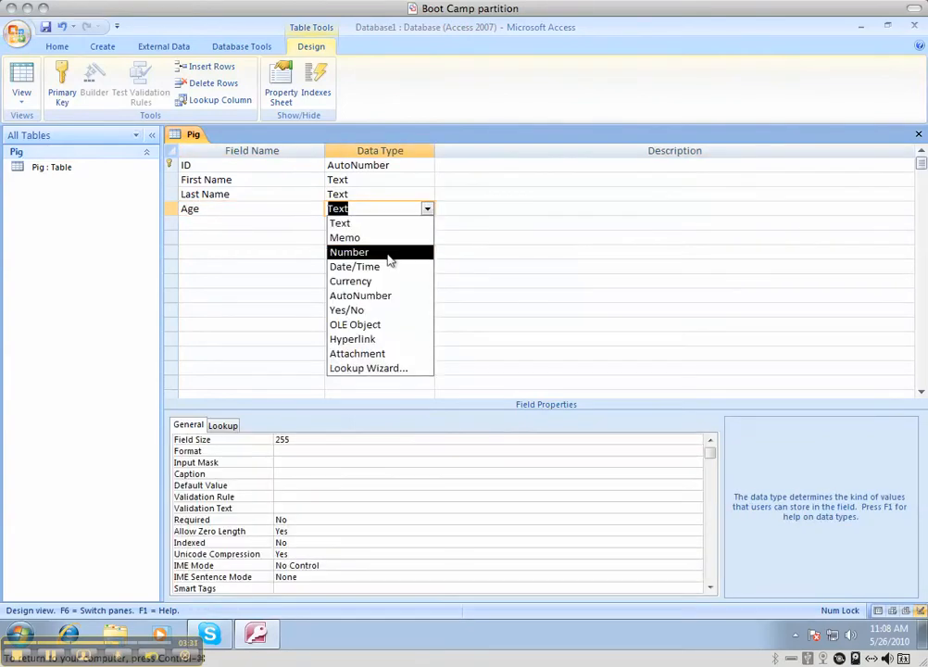
{"action": "left_click", "coordinate": [349, 252]}
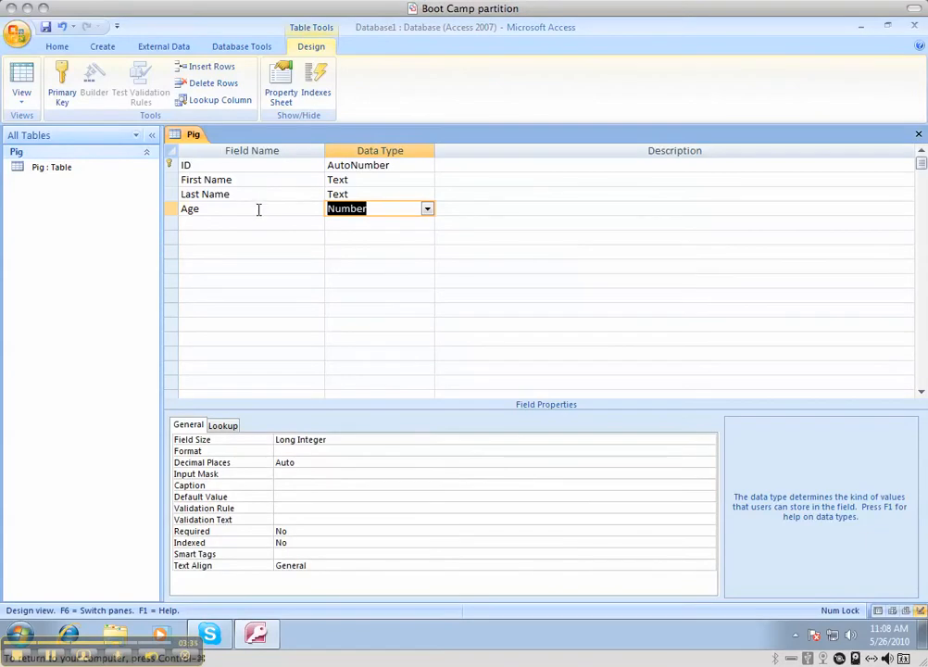
{"action": "mouse_move", "coordinate": [61, 84]}
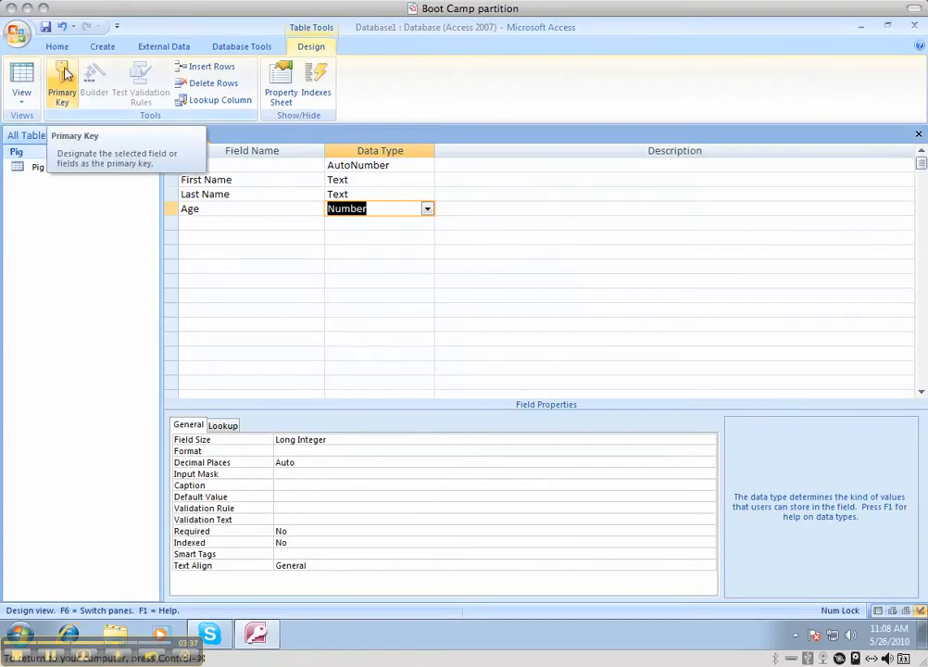
Step: Switch the Pig table to Datasheet View, saving the design when prompted
{"action": "left_click", "coordinate": [61, 78]}
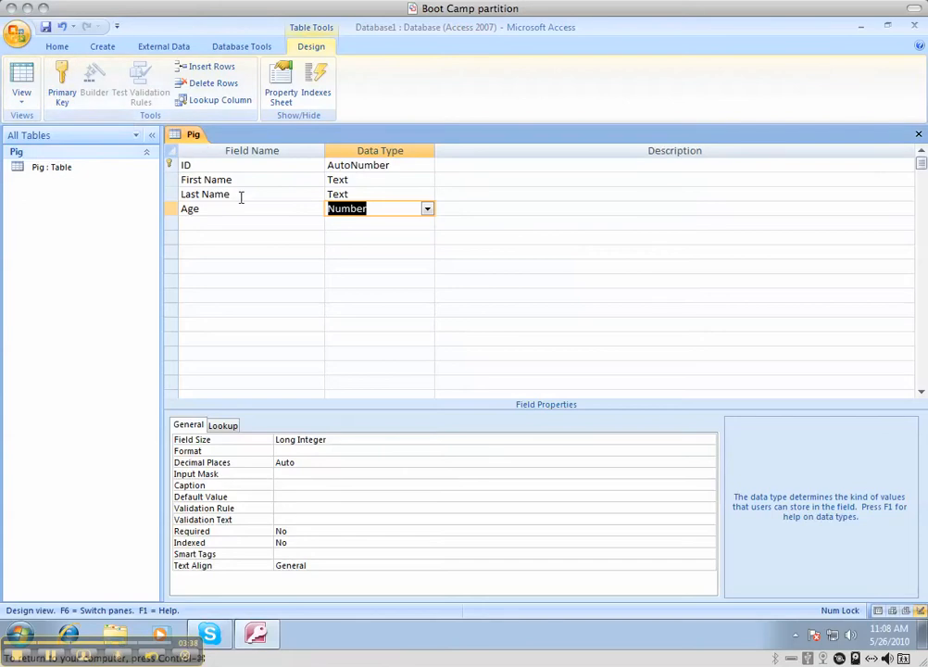
{"action": "mouse_move", "coordinate": [82, 147]}
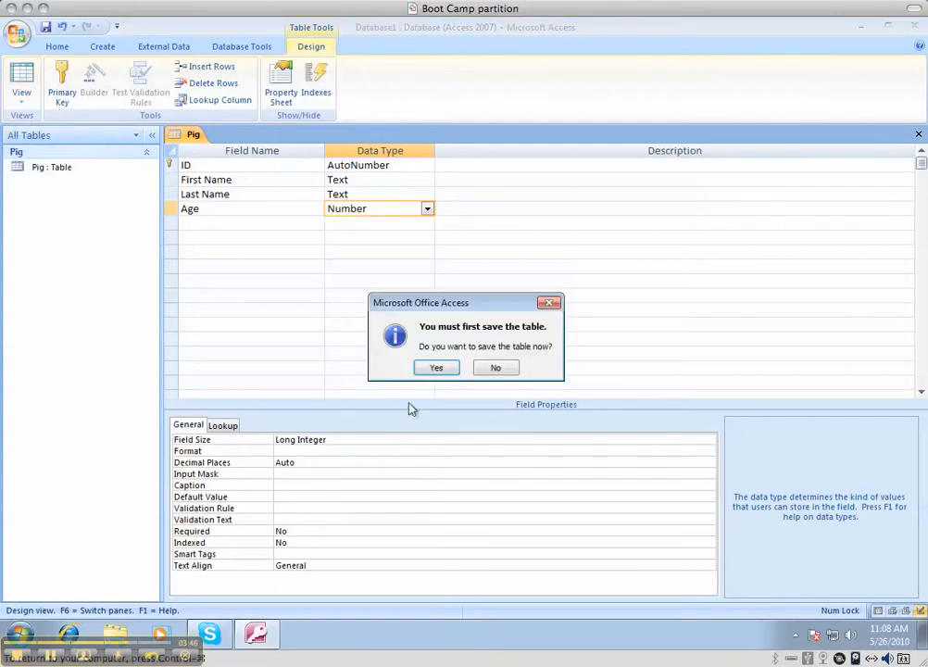
{"action": "left_click", "coordinate": [436, 367]}
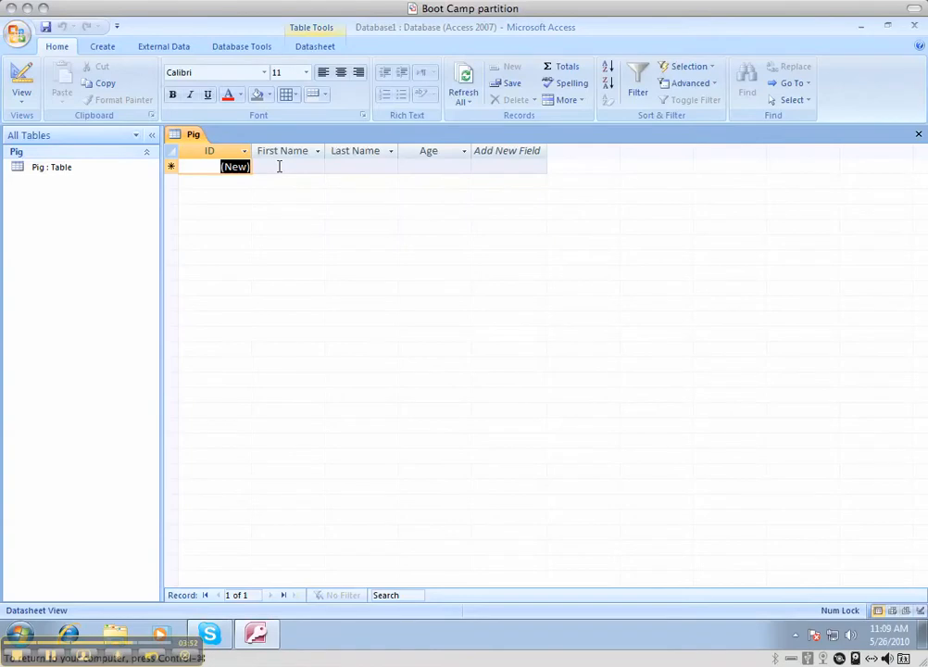
Step: Enter records Porky Pig, age 20, and Babe The Pig, age 5
{"action": "left_click", "coordinate": [287, 165]}
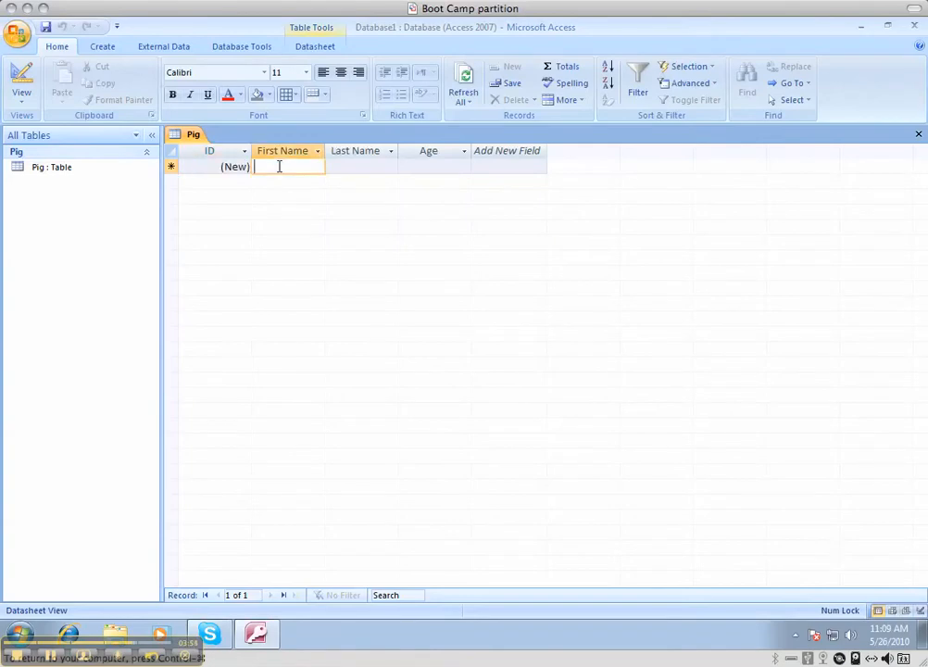
{"action": "type", "text": "Pork"}
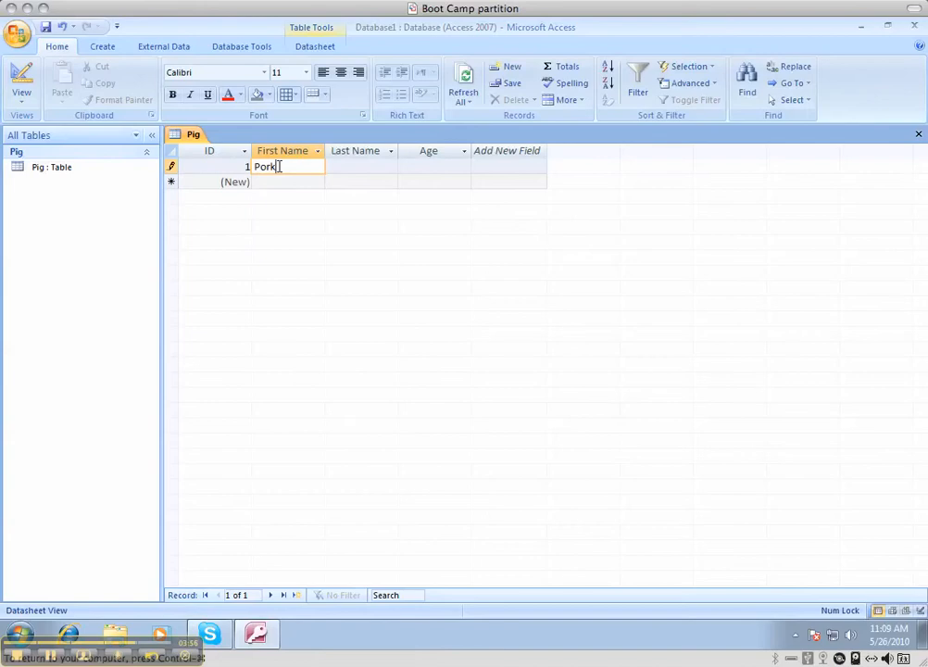
{"action": "type", "text": "Pig"}
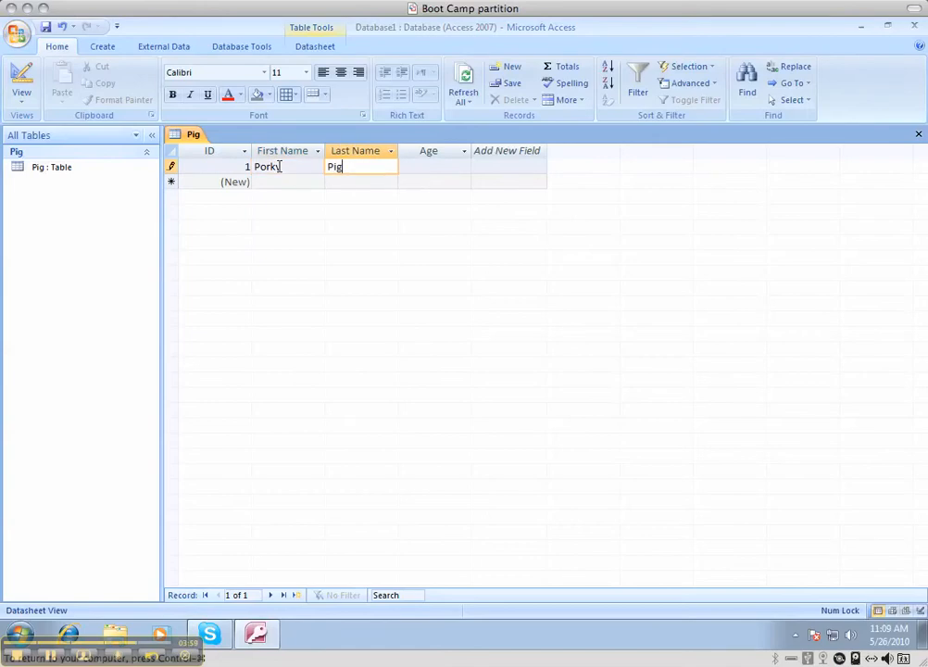
{"action": "key", "text": "Tab"}
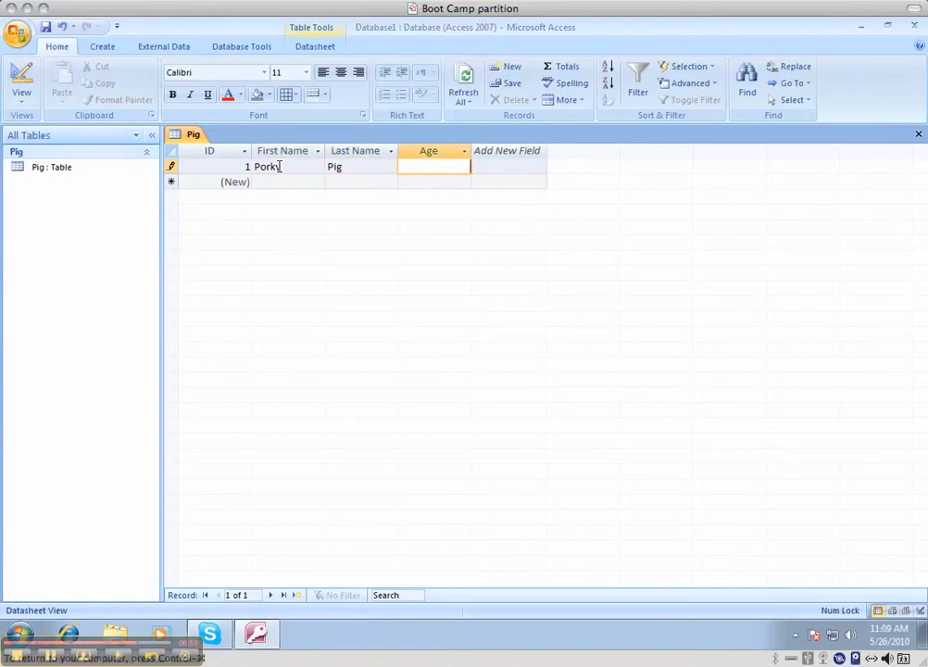
{"action": "type", "text": "20"}
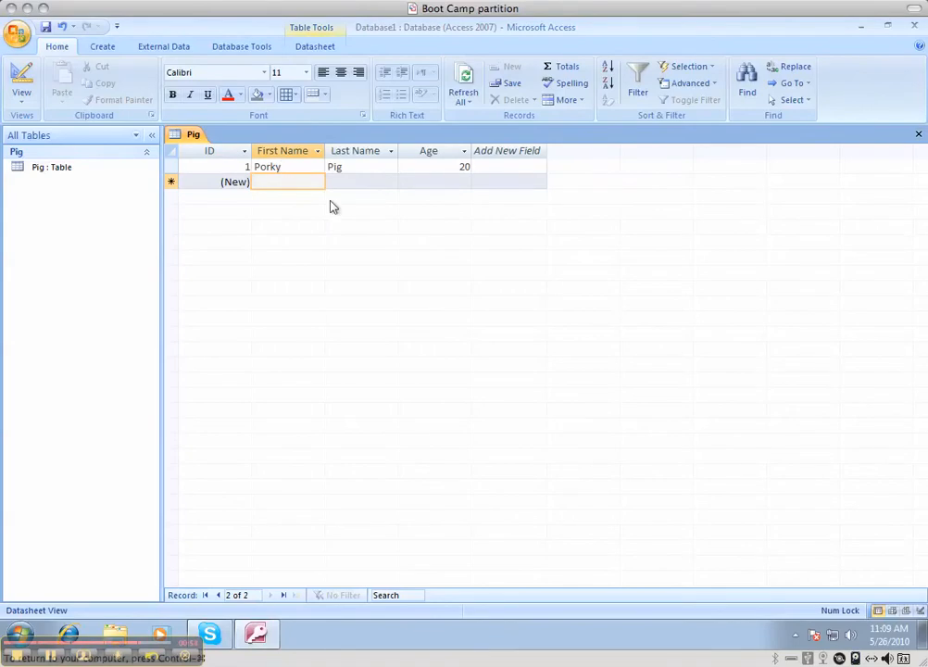
{"action": "type", "text": "Babe"}
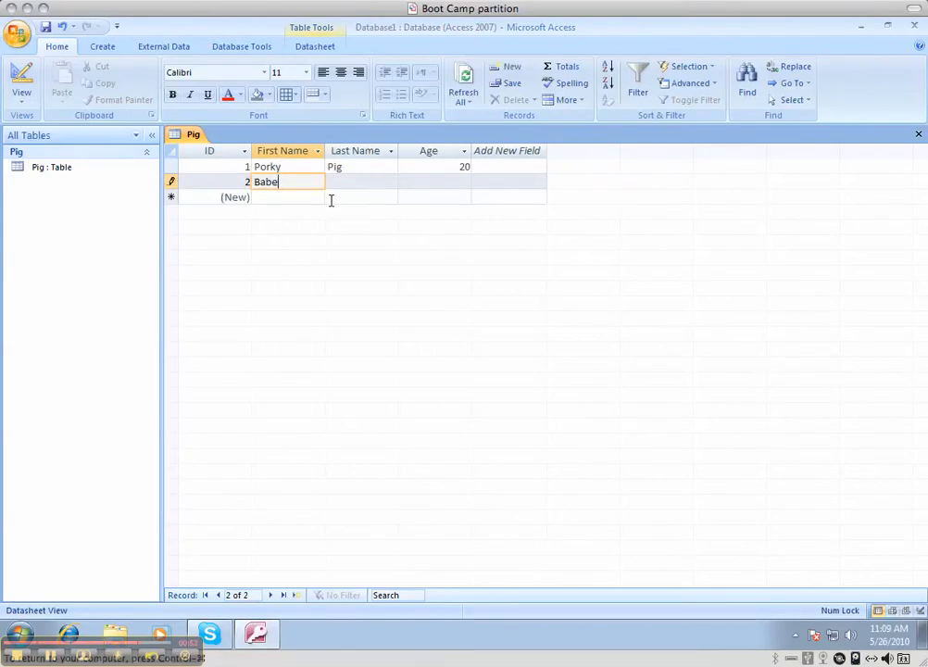
{"action": "type", "text": "The Pig"}
{"action": "left_click", "coordinate": [434, 181]}
{"action": "type", "text": "5"}
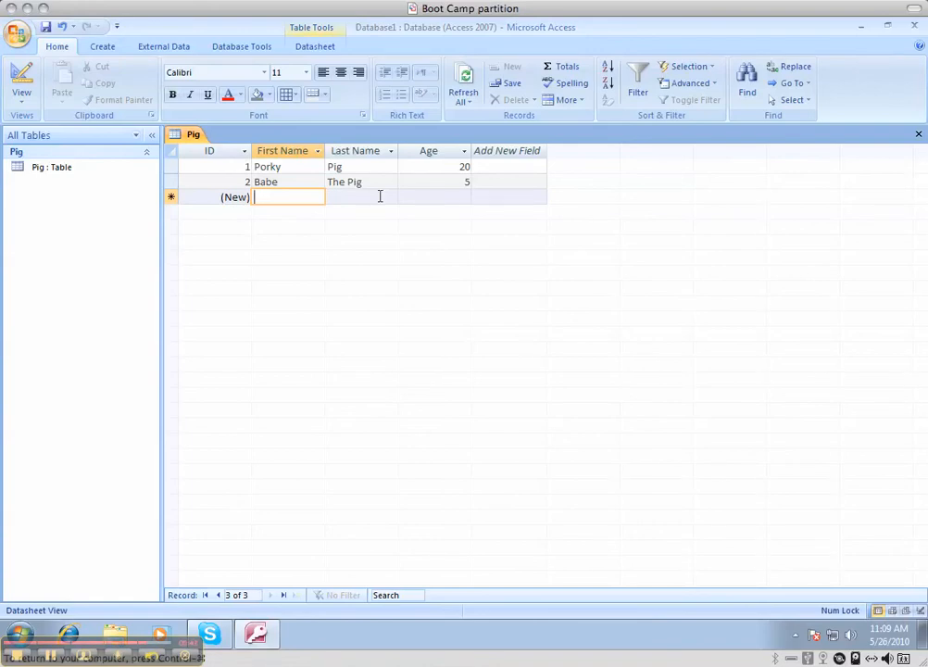
{"action": "mouse_move", "coordinate": [258, 575]}
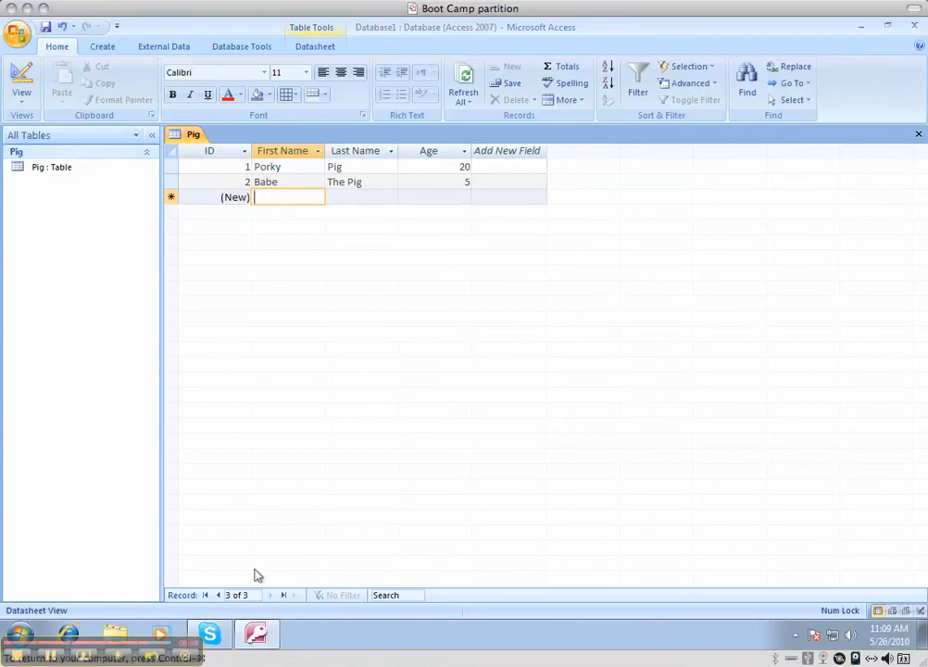